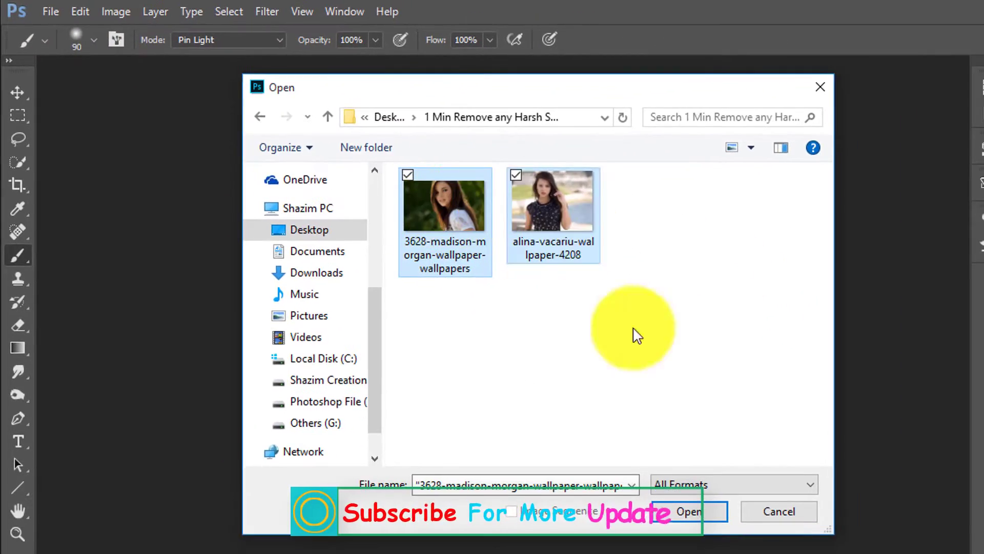
Open the madison-morgan portrait wallpaper image from the Open dialog.
click(689, 510)
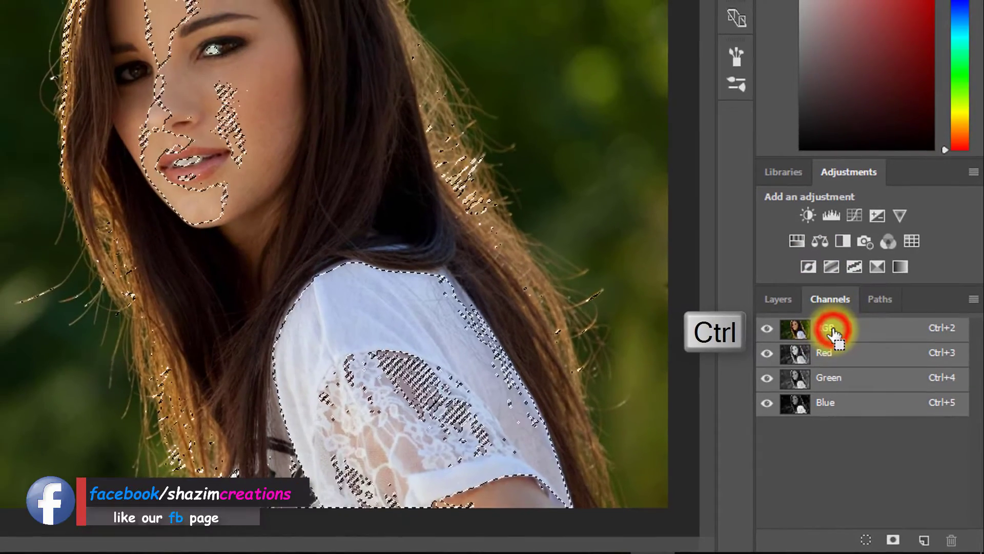
Load the RGB composite channel's luminosity as a highlight selection.
click(778, 300)
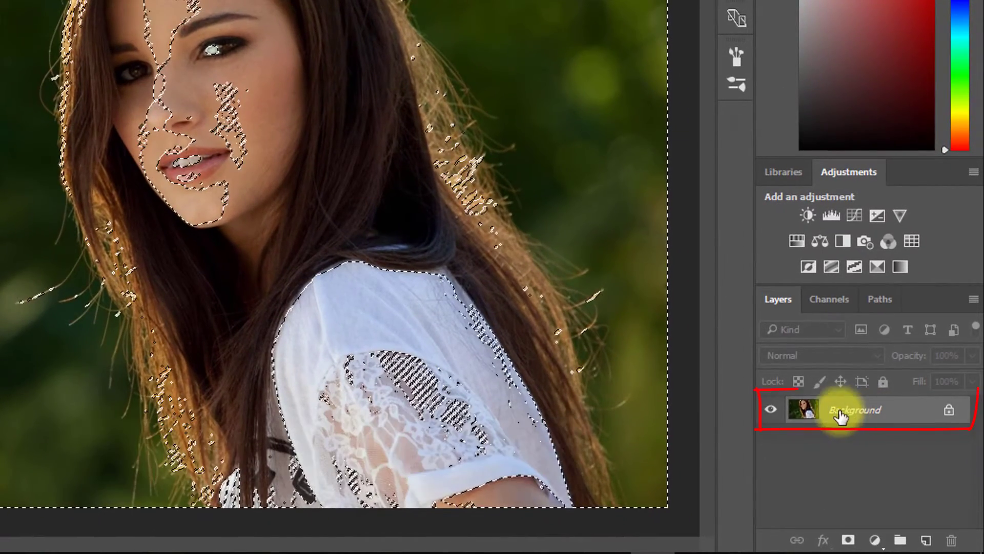
Duplicate the selection to Layer 1 and set its blend mode to Screen.
key(ctrl+j)
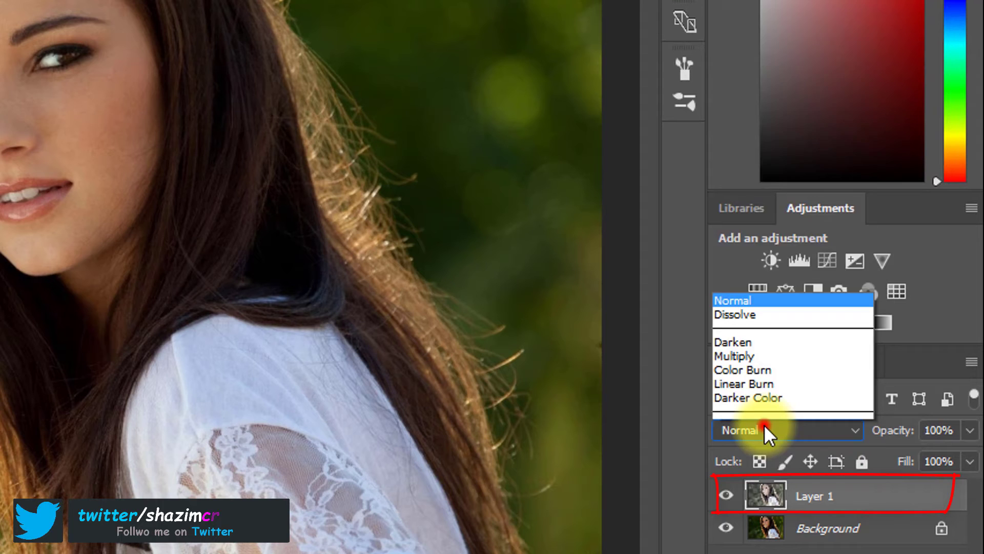
click(769, 429)
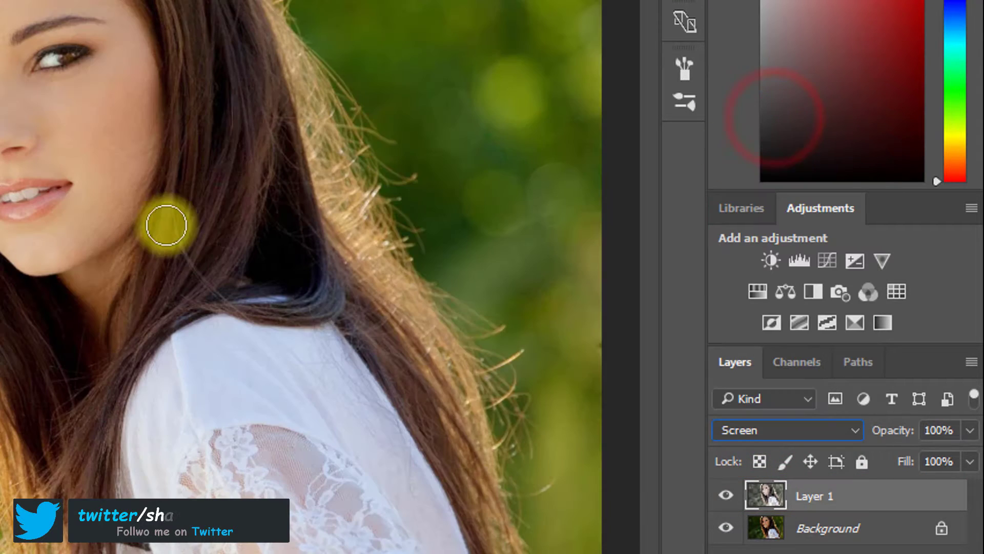